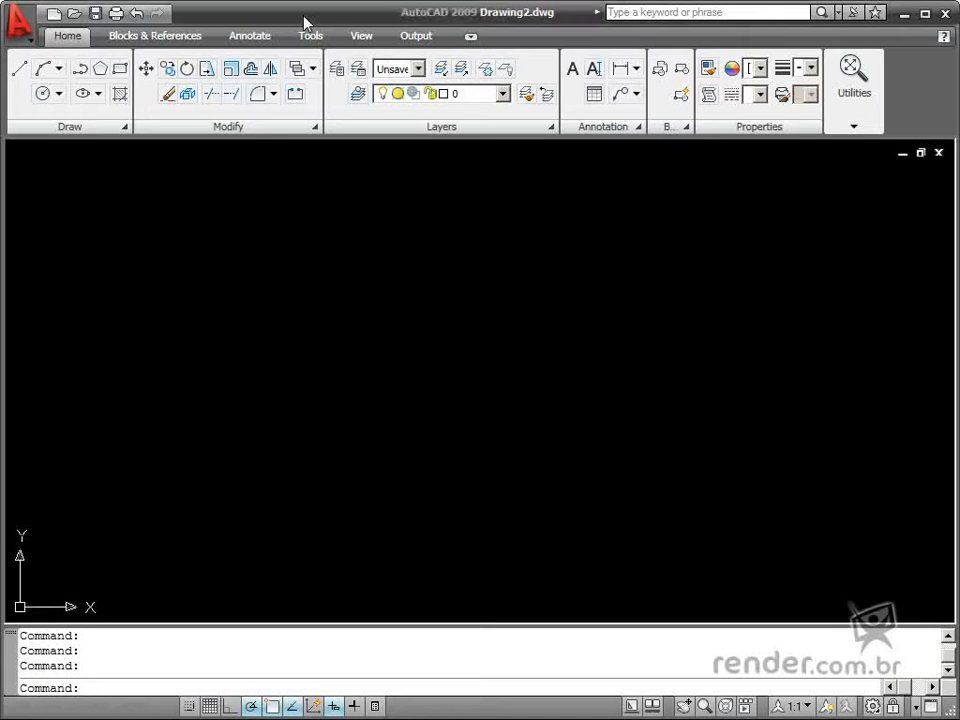
{"action": "mouse_move", "coordinate": [80, 208]}
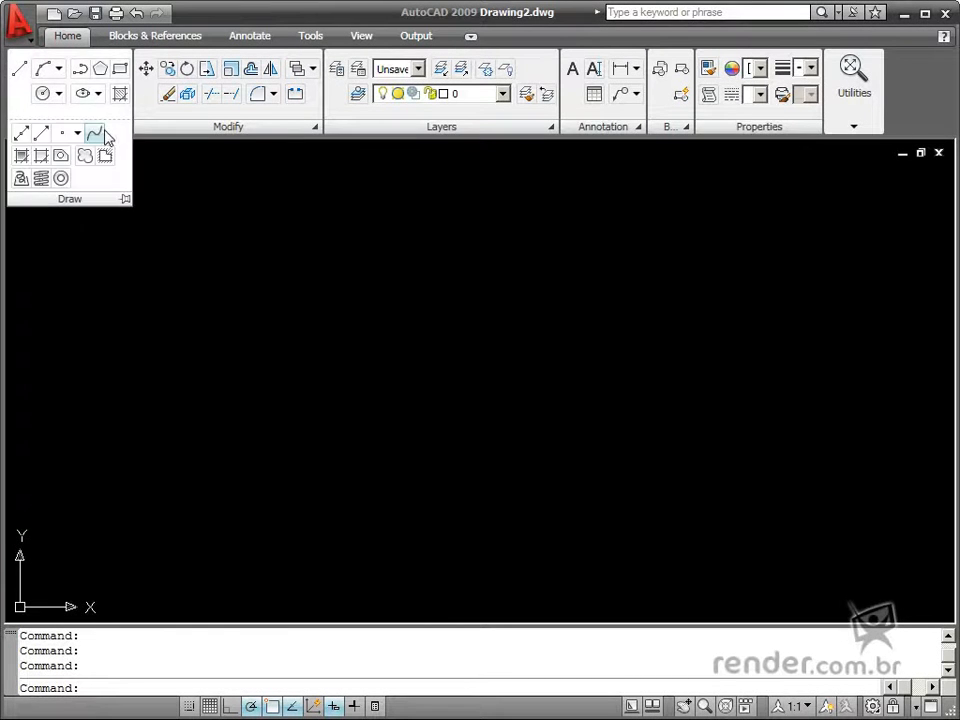
{"action": "mouse_move", "coordinate": [85, 156]}
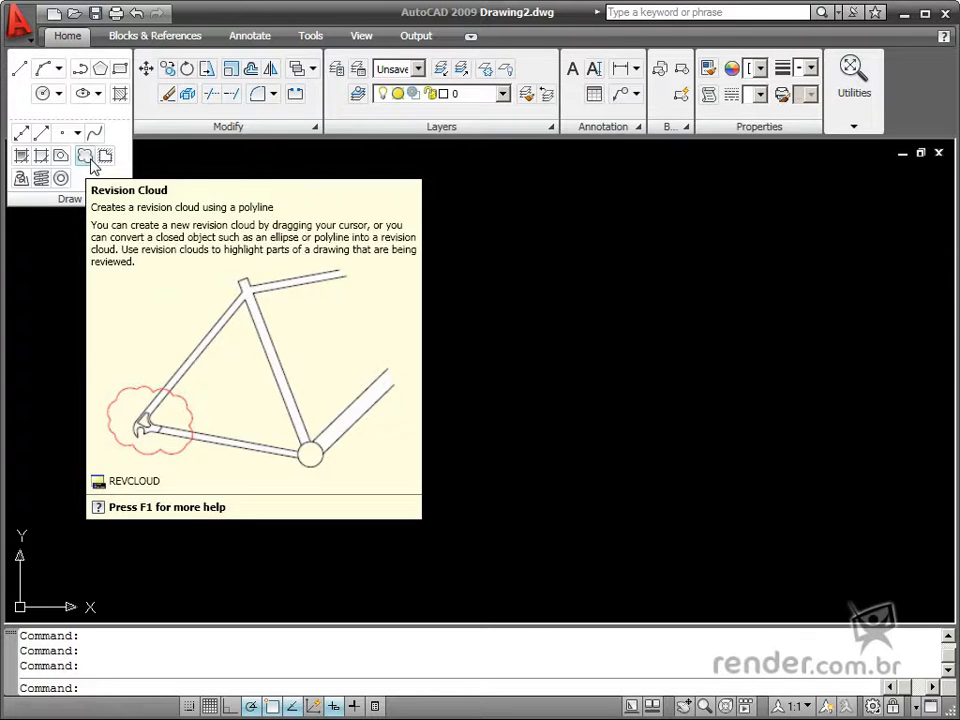
{"action": "mouse_move", "coordinate": [80, 180]}
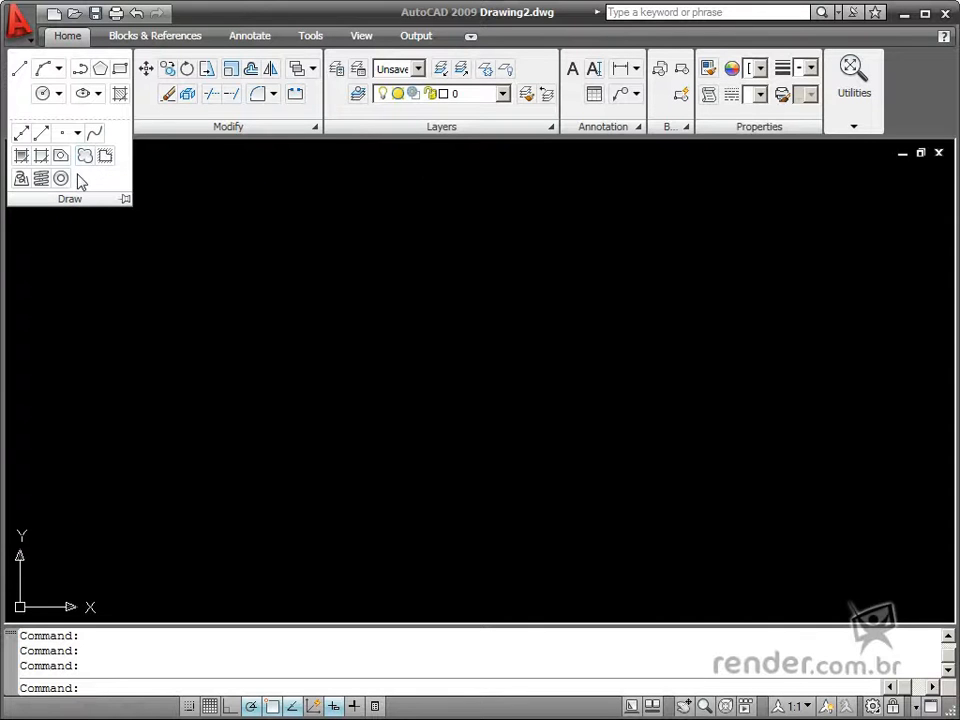
{"action": "mouse_move", "coordinate": [85, 156]}
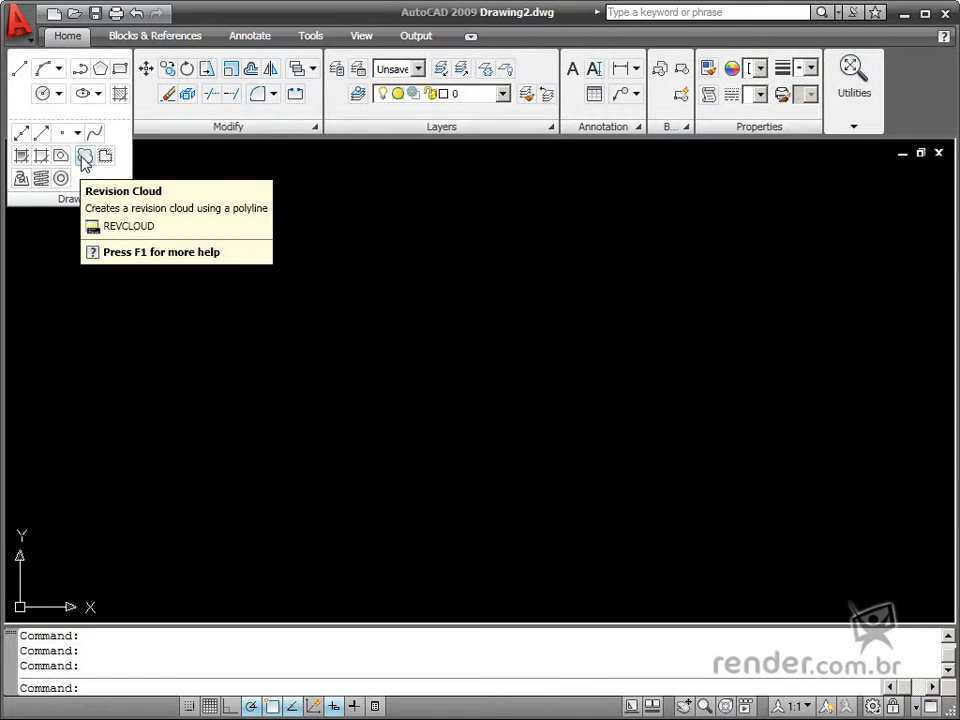
{"action": "mouse_move", "coordinate": [86, 157]}
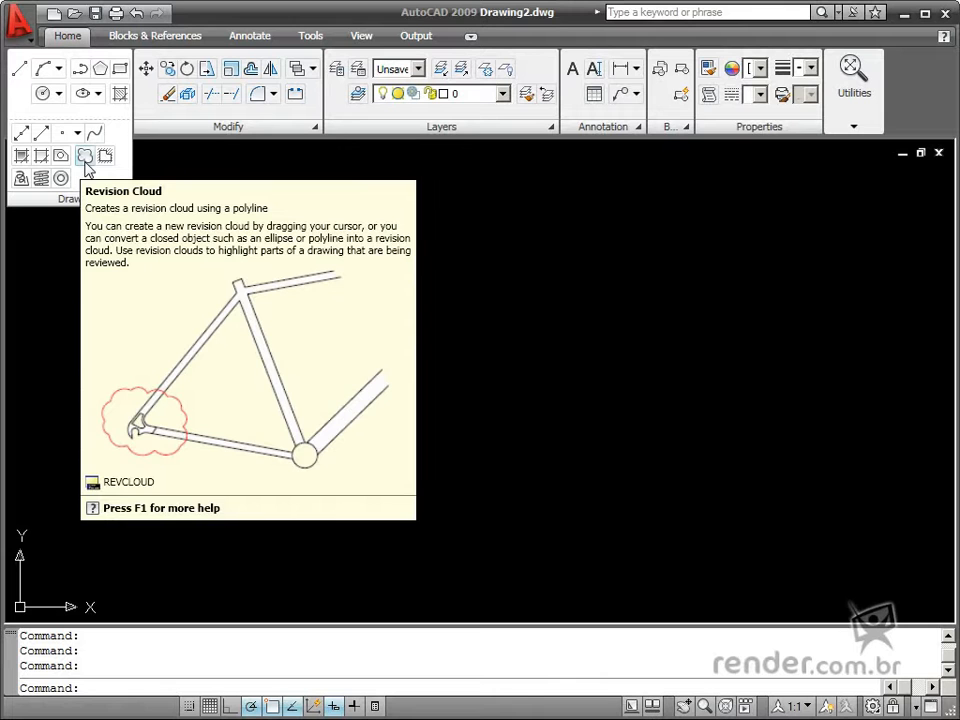
- Start a revision cloud with minimum and maximum arc lengths both 50
{"action": "left_click", "coordinate": [85, 155]}
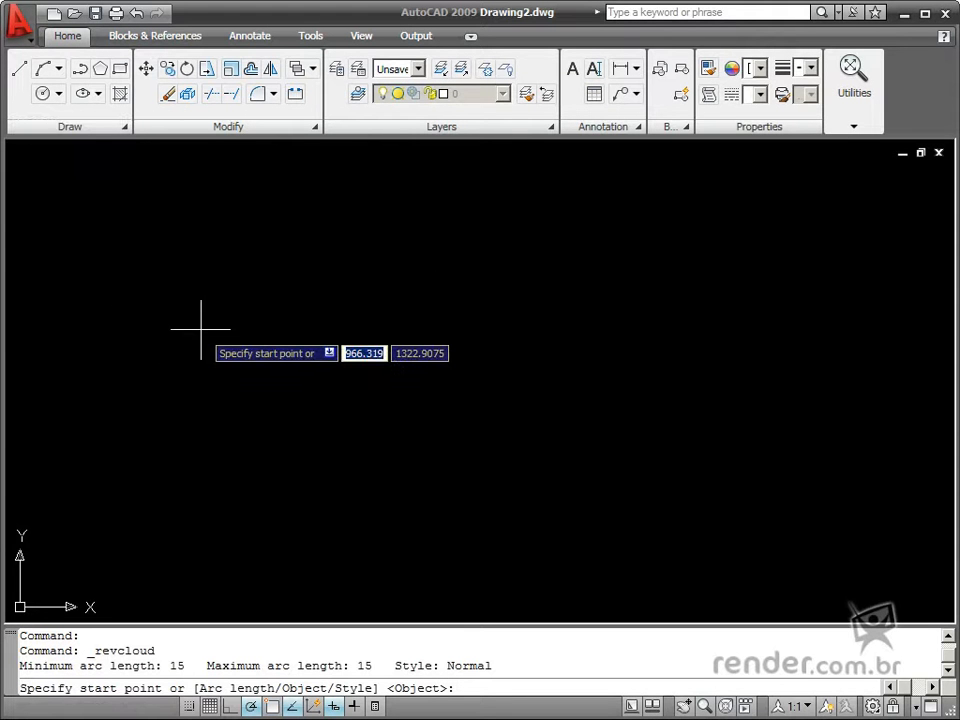
{"action": "mouse_move", "coordinate": [192, 325]}
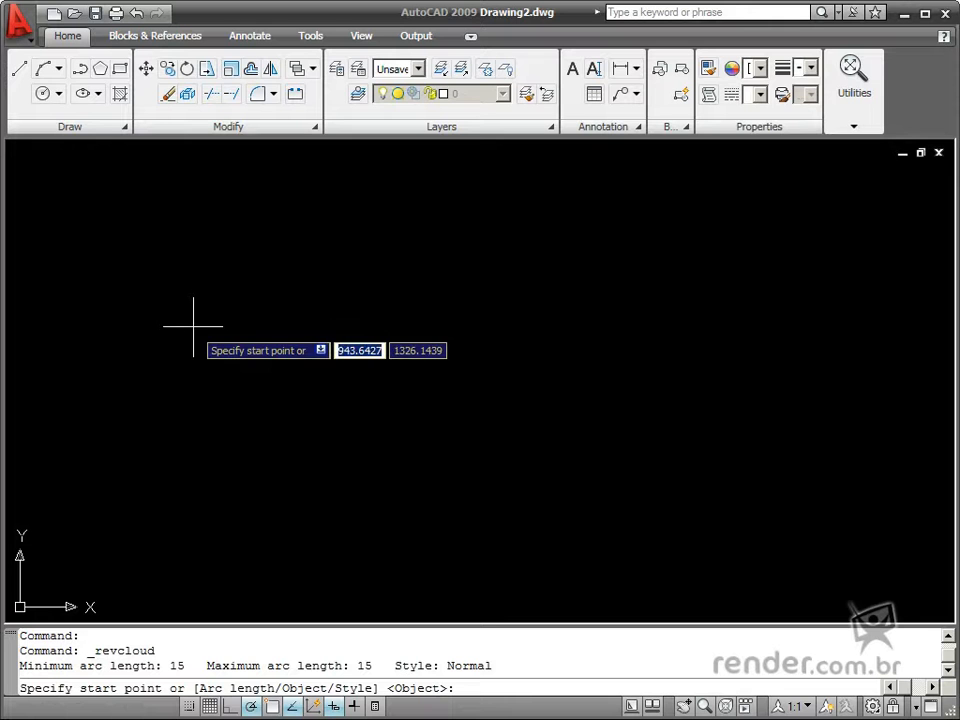
{"action": "mouse_move", "coordinate": [205, 310]}
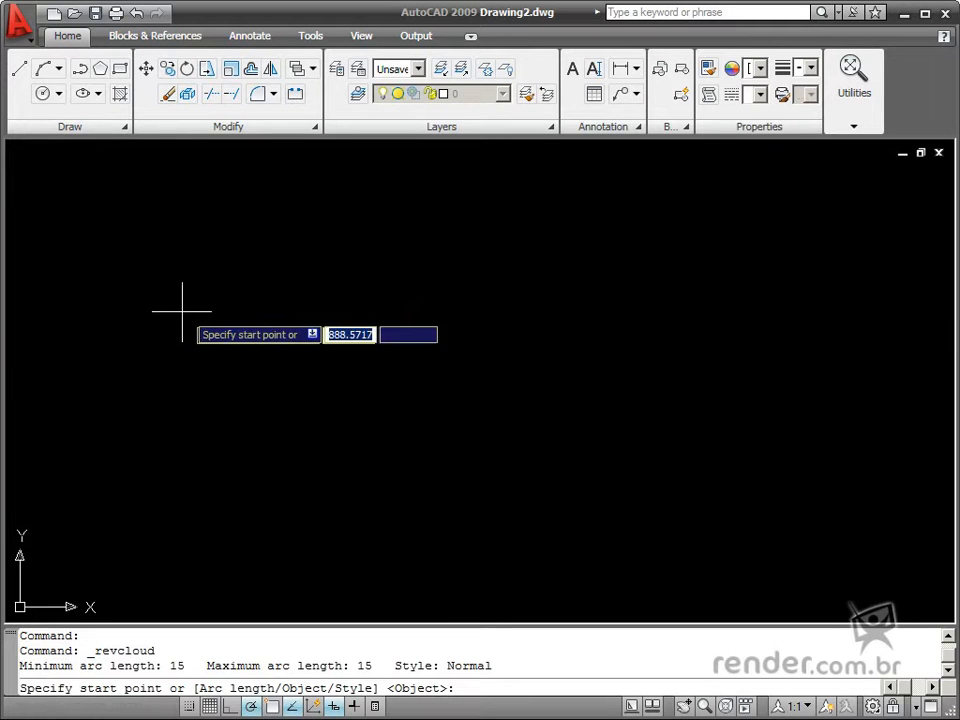
{"action": "mouse_move", "coordinate": [220, 305]}
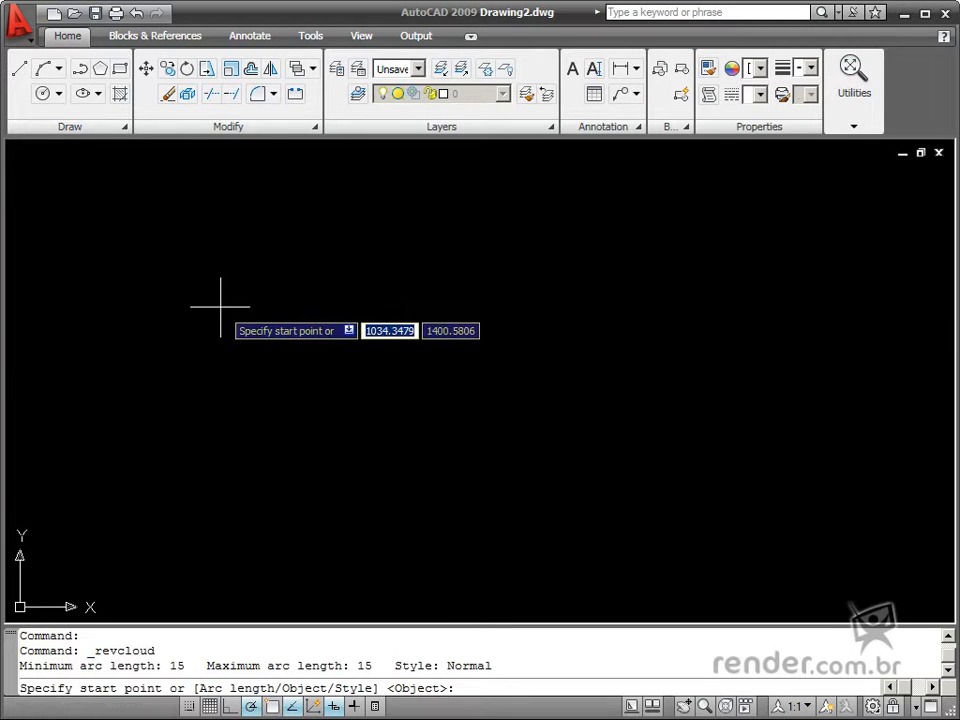
{"action": "left_click", "coordinate": [348, 330]}
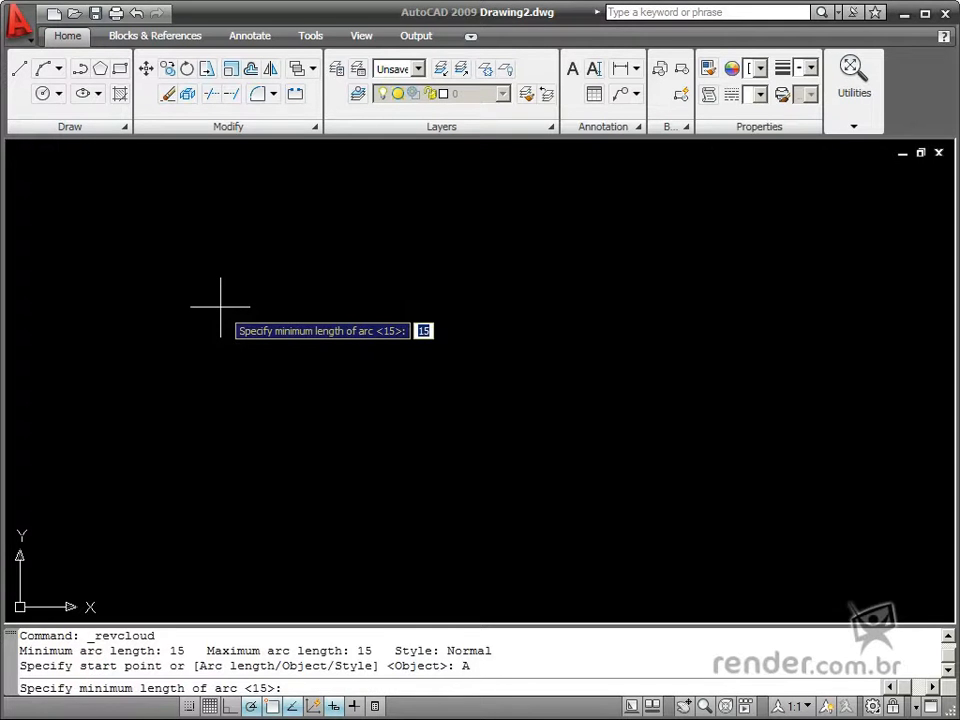
{"action": "type", "text": "5"}
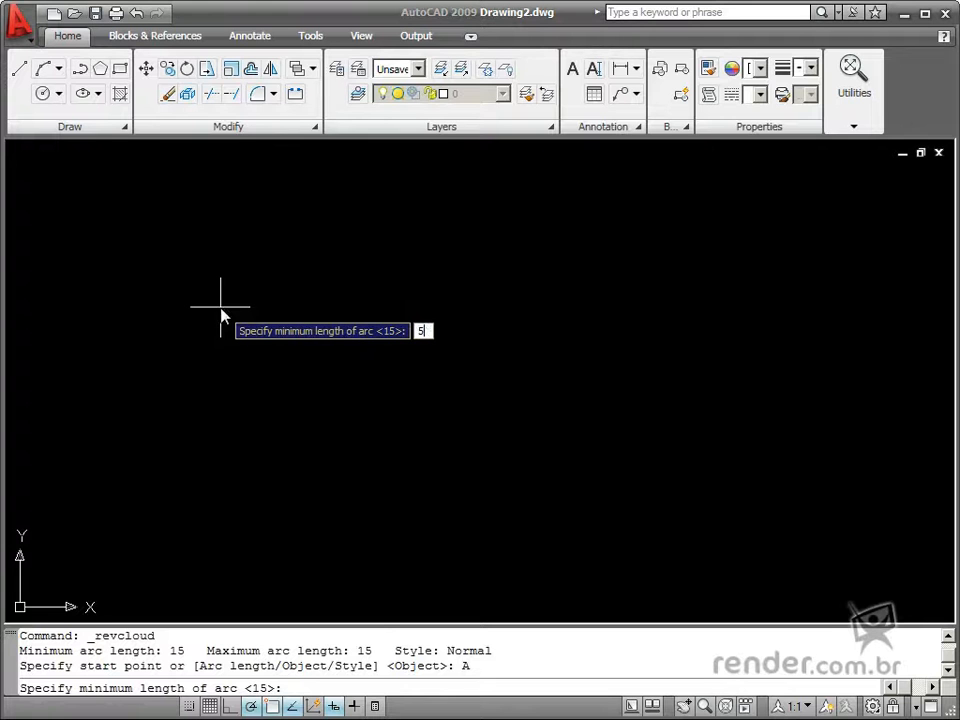
{"action": "type", "text": "0"}
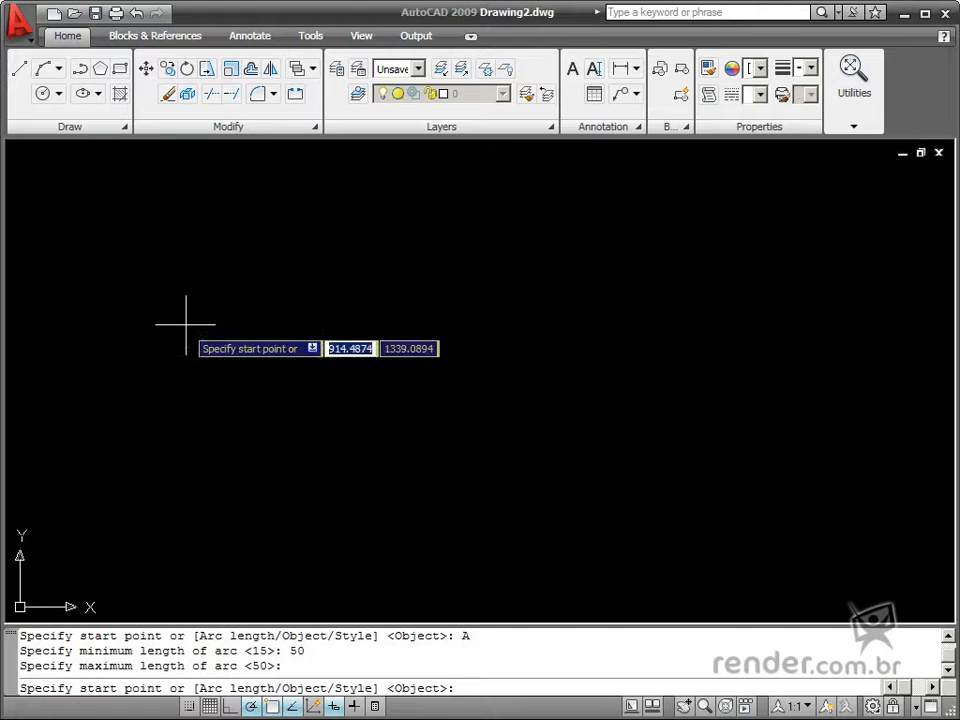
{"action": "mouse_move", "coordinate": [182, 330]}
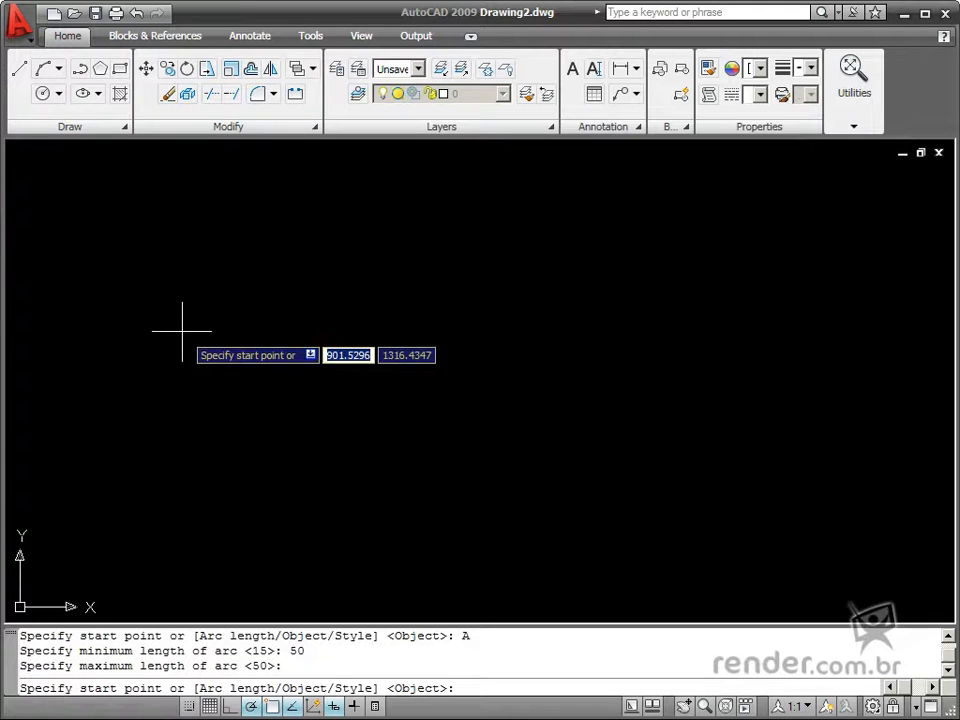
{"action": "mouse_move", "coordinate": [195, 325]}
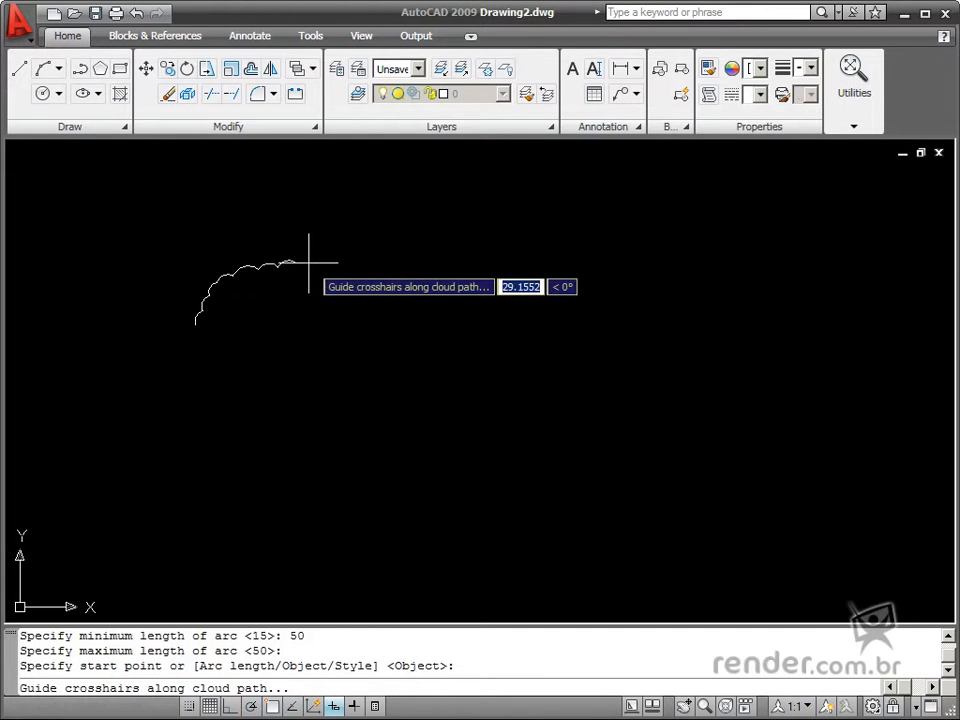
{"action": "mouse_move", "coordinate": [420, 490]}
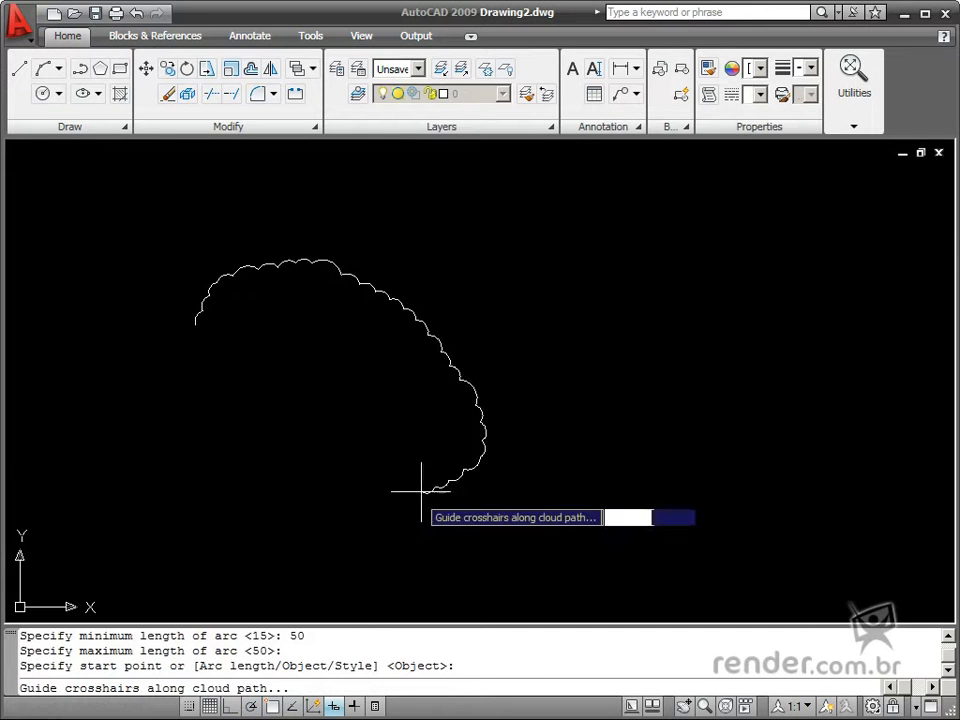
{"action": "mouse_move", "coordinate": [150, 445]}
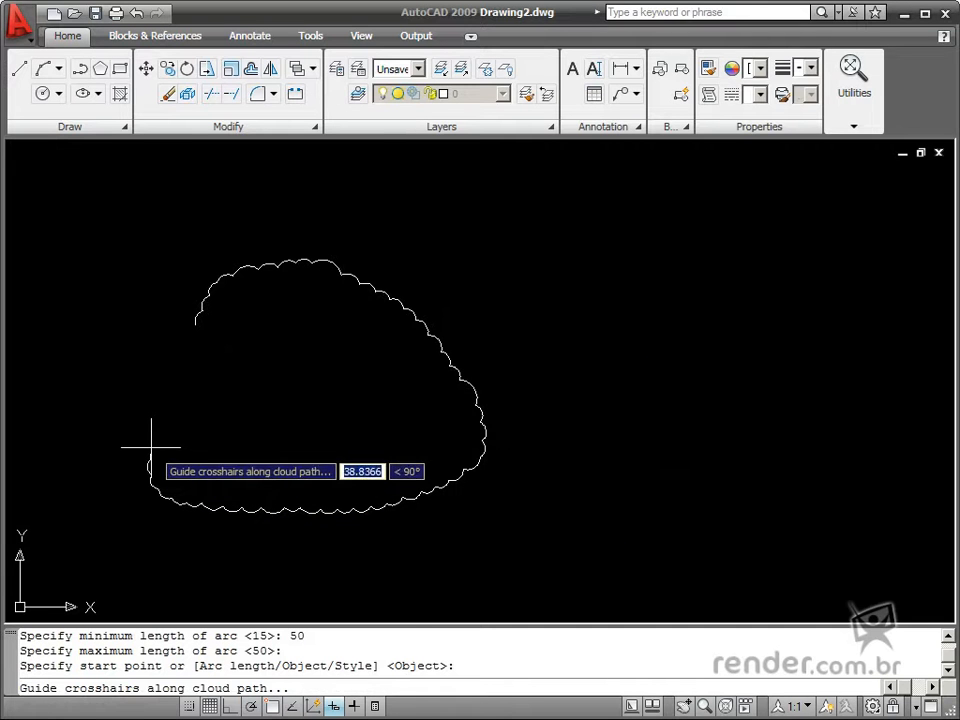
{"action": "mouse_move", "coordinate": [185, 370]}
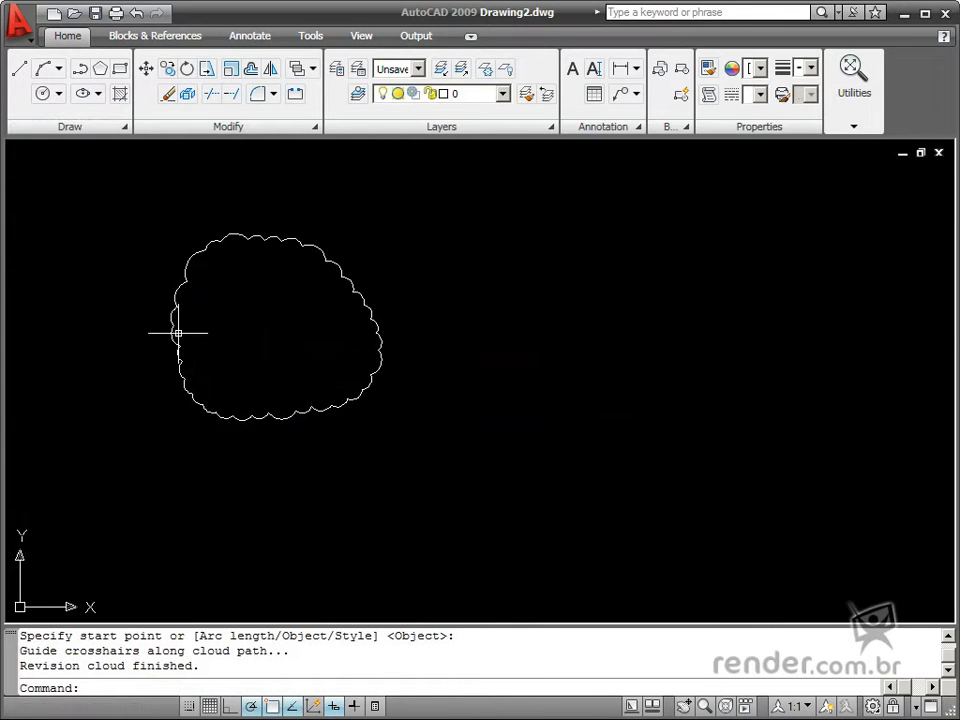
{"action": "mouse_move", "coordinate": [340, 242]}
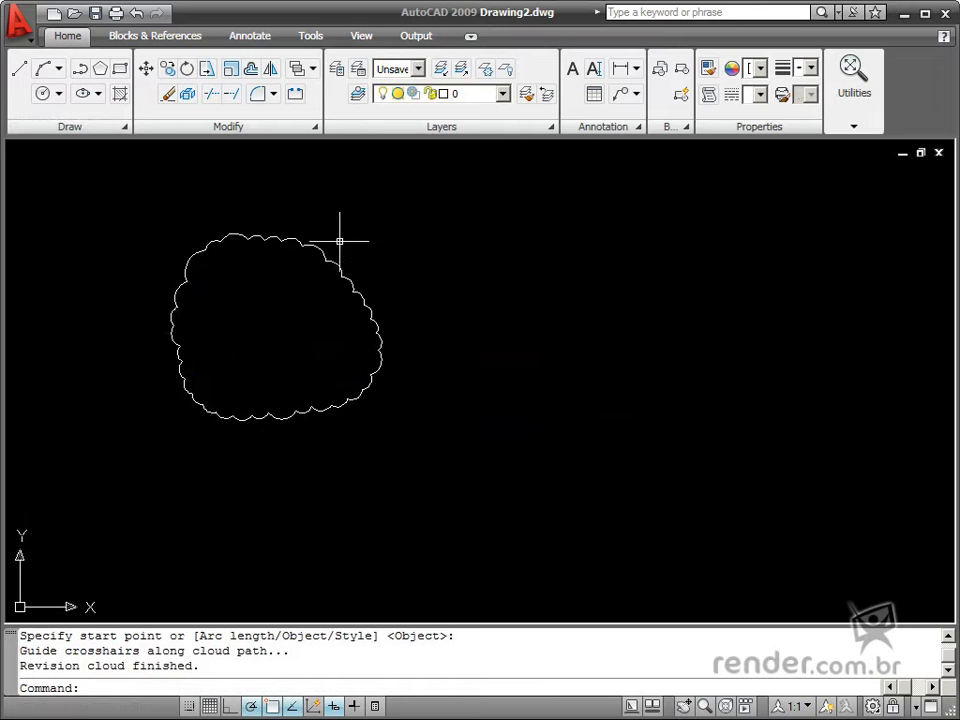
{"action": "mouse_move", "coordinate": [190, 398]}
{"action": "type", "text": "S"}
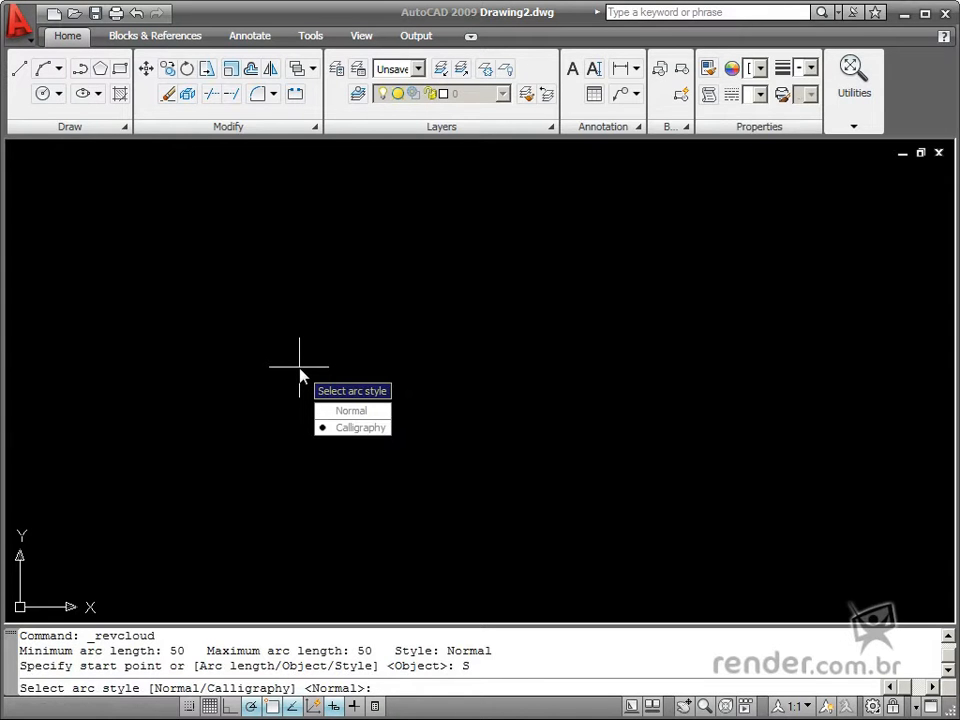
- Switch the revision cloud arc style to Calligraphy
{"action": "left_click", "coordinate": [361, 427]}
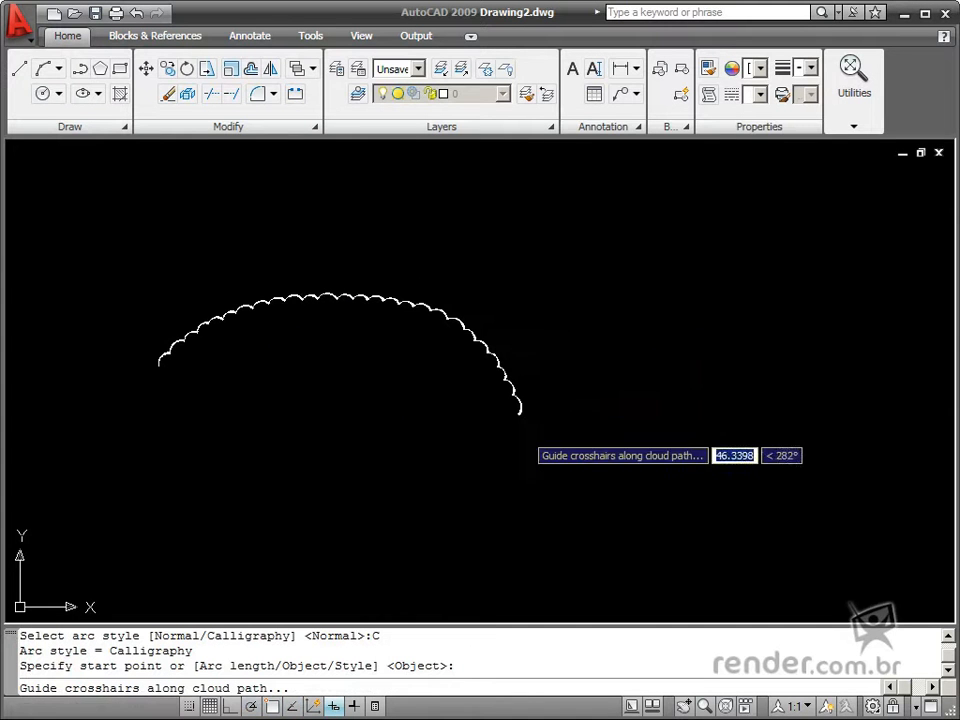
{"action": "mouse_move", "coordinate": [210, 480]}
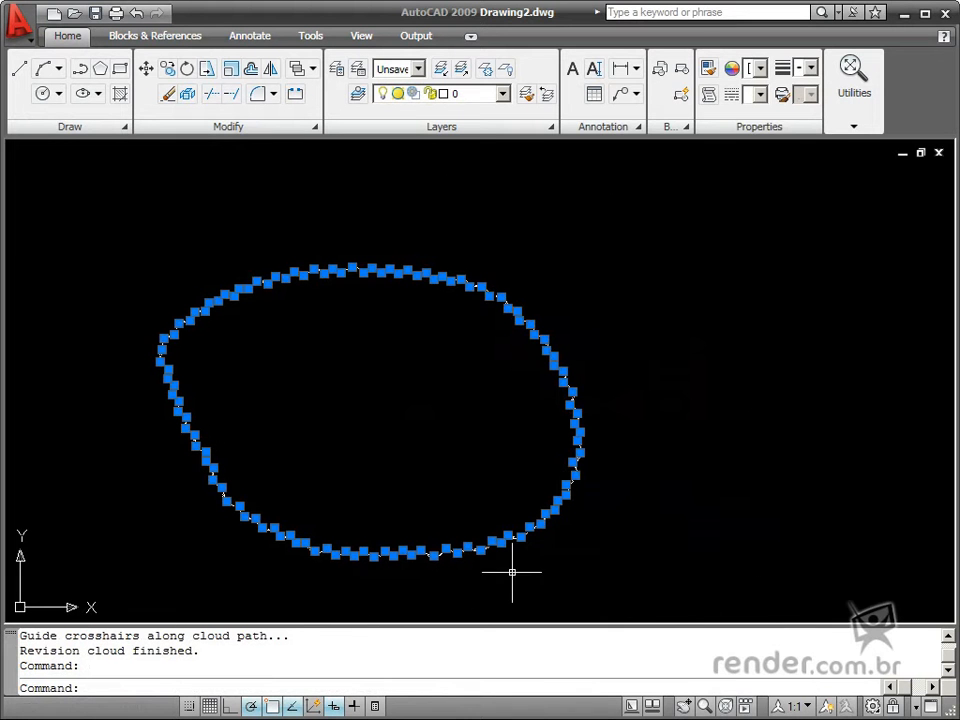
{"action": "mouse_move", "coordinate": [248, 545]}
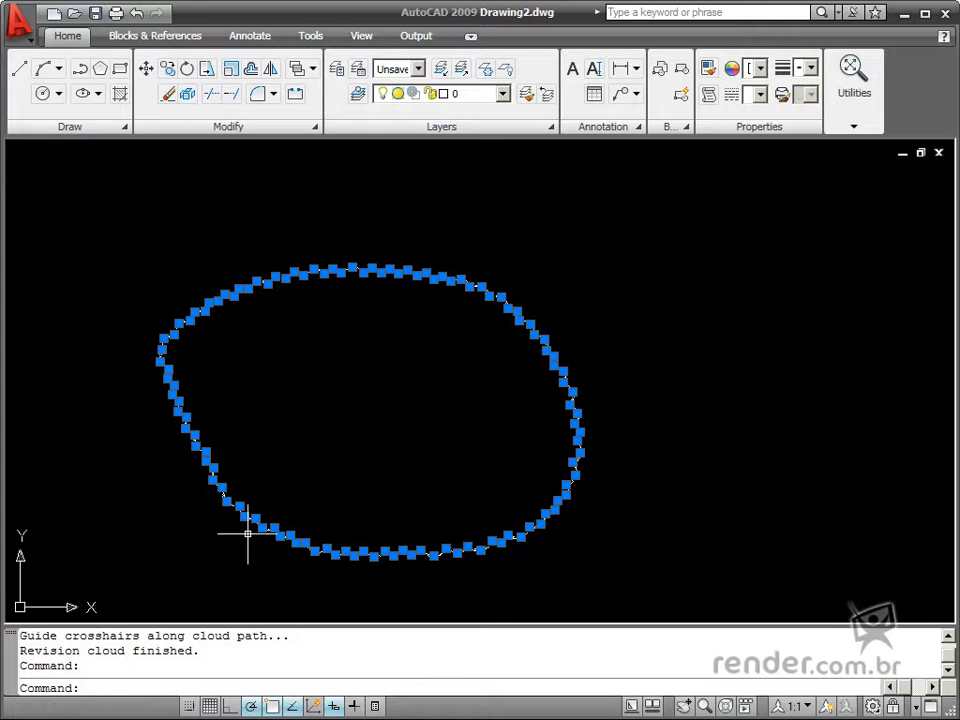
{"action": "mouse_move", "coordinate": [245, 517]}
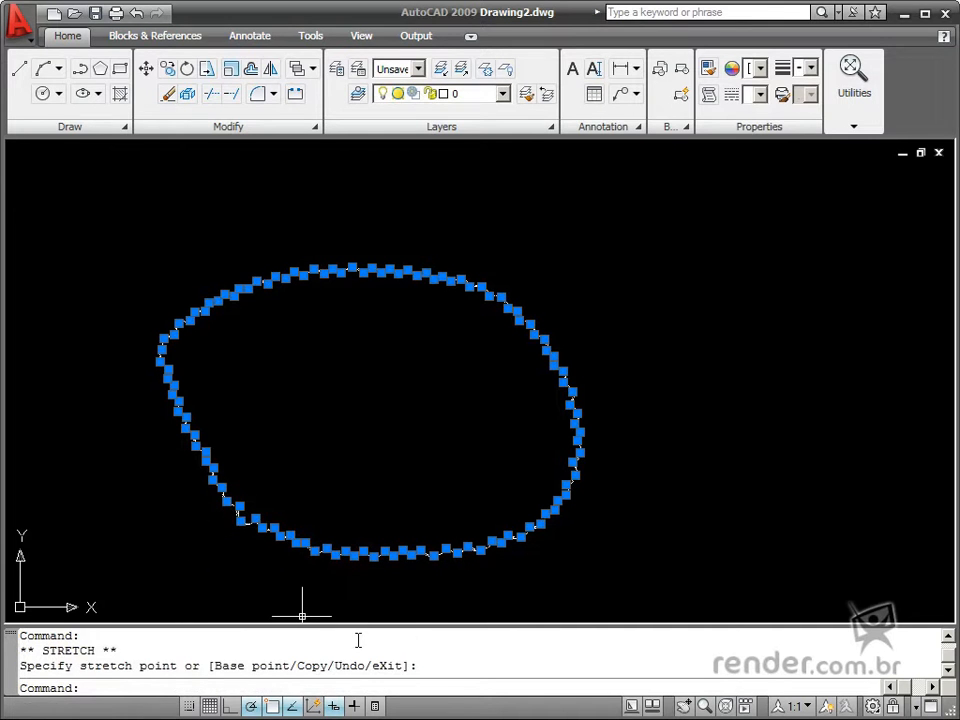
{"action": "mouse_move", "coordinate": [327, 507]}
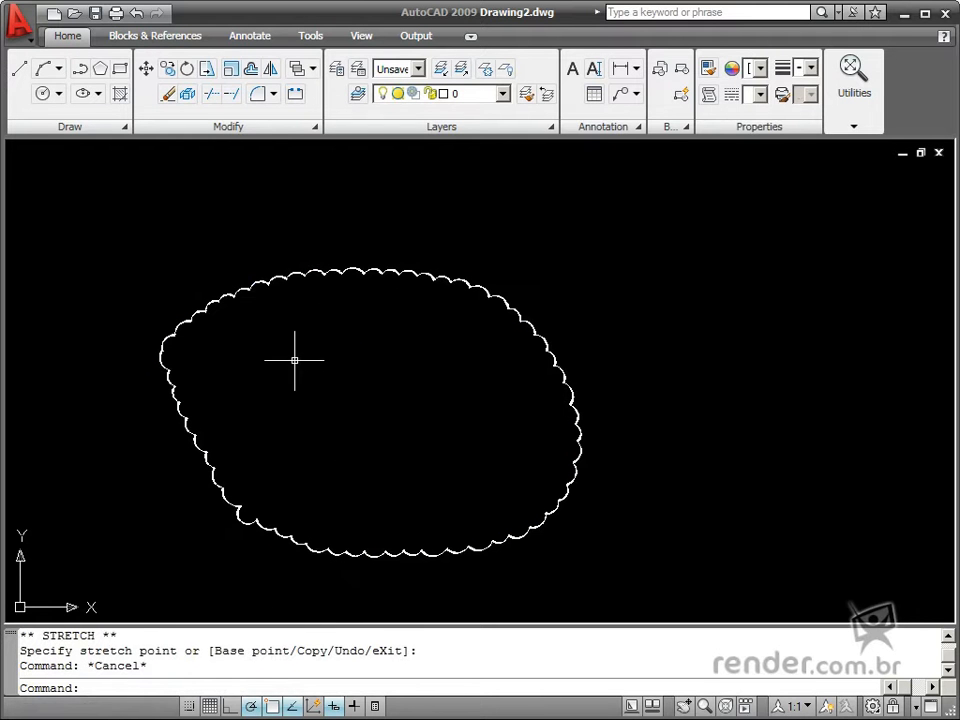
- Start the Multileader command from the Annotate tab
{"action": "left_click", "coordinate": [154, 35]}
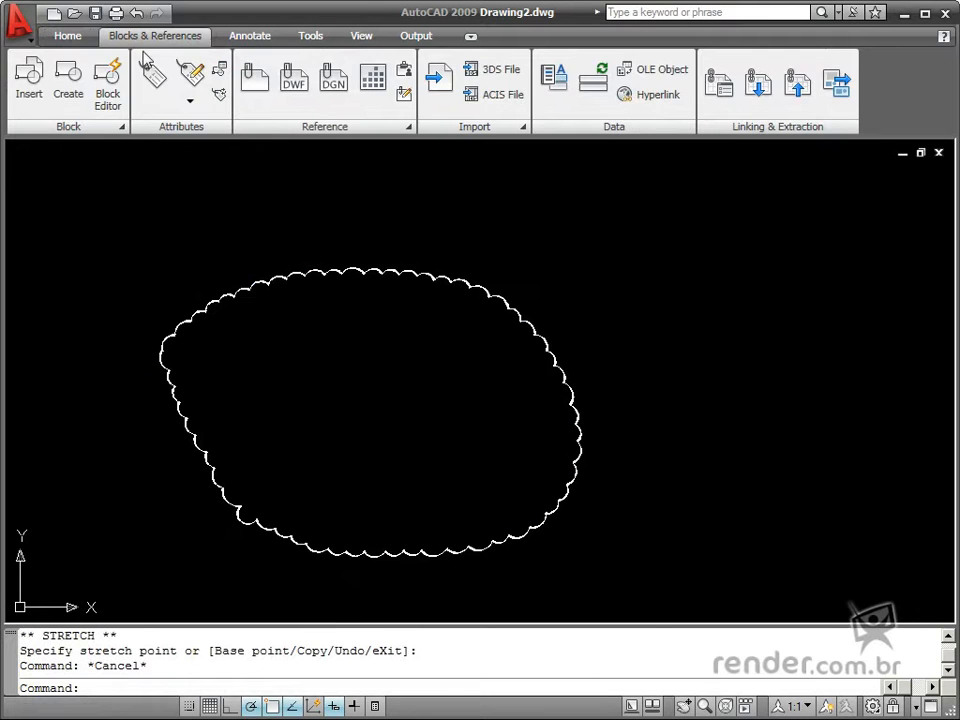
{"action": "left_click", "coordinate": [249, 35]}
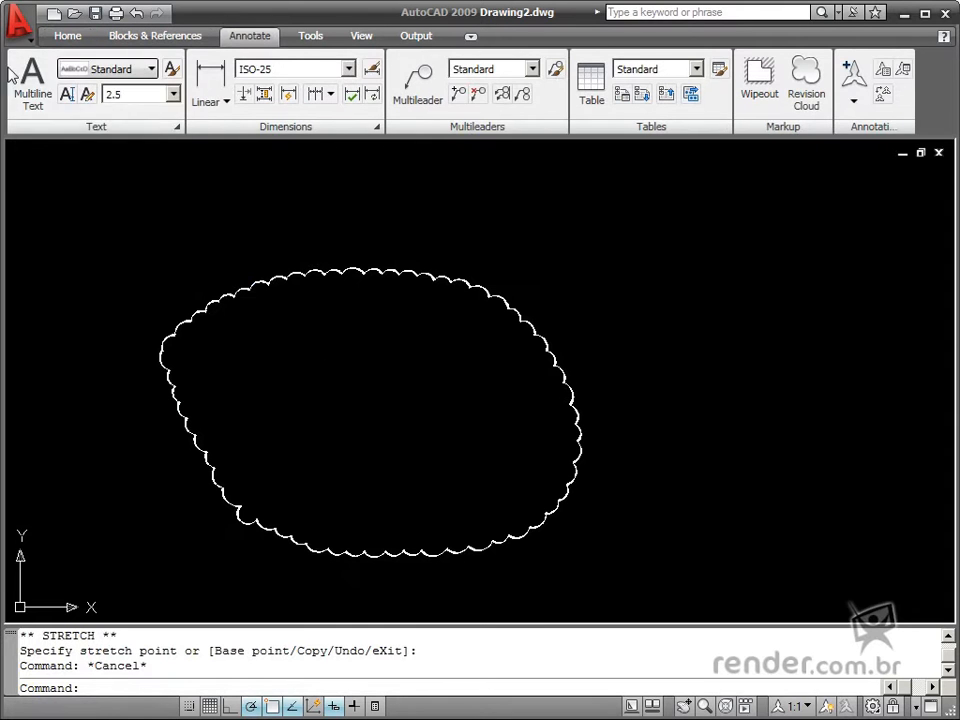
{"action": "mouse_move", "coordinate": [418, 80]}
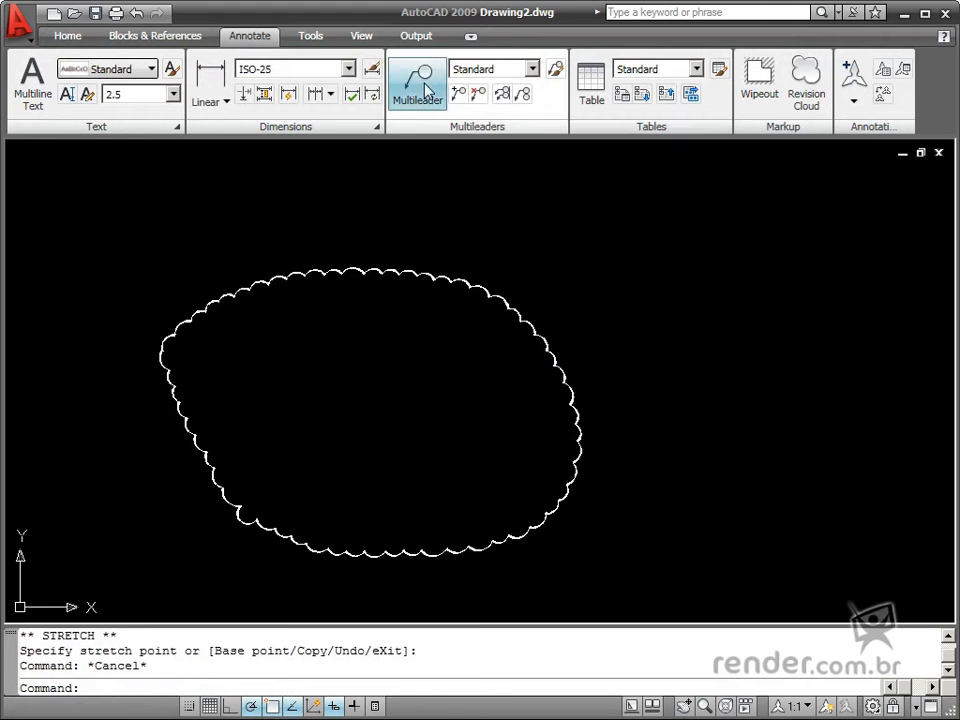
{"action": "left_click", "coordinate": [417, 85]}
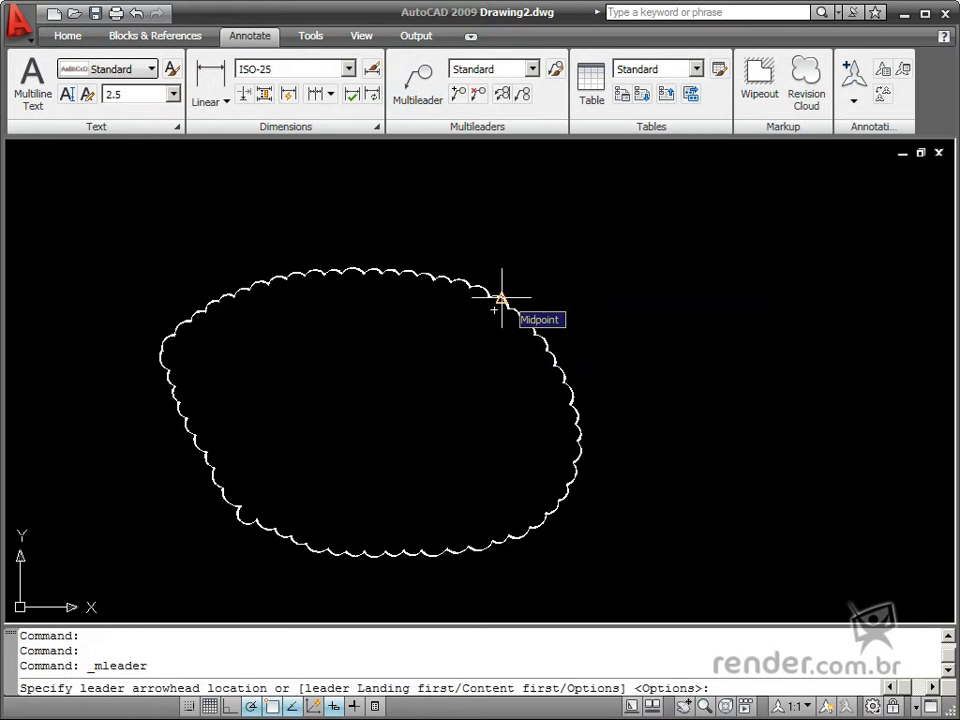
- Place a multileader on the cloud's edge with the note 'Teste de revisão'
{"action": "left_click", "coordinate": [500, 300]}
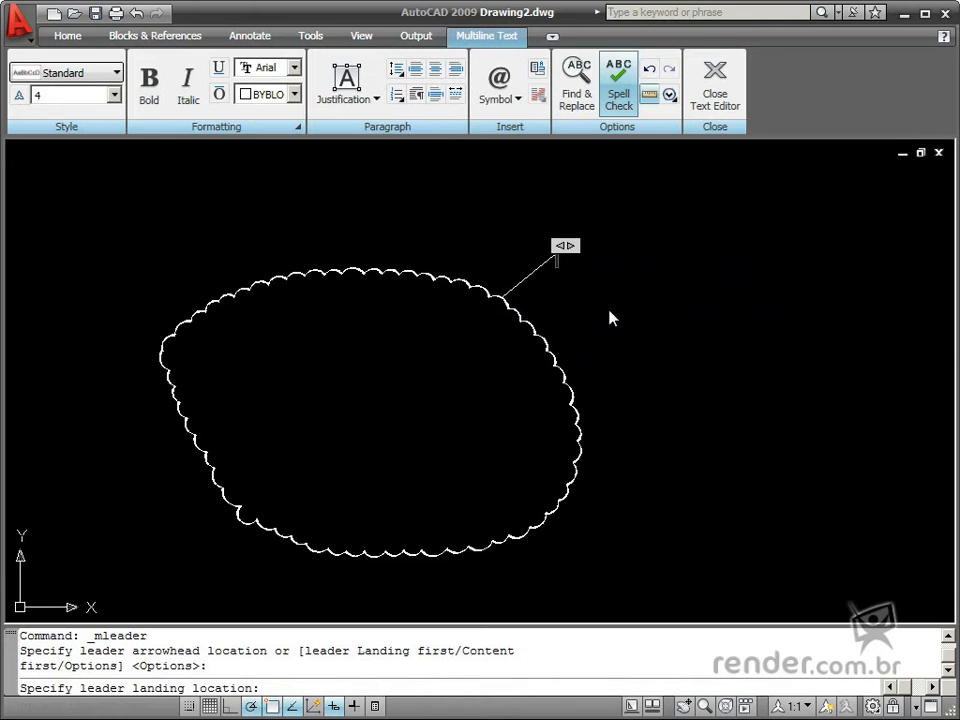
{"action": "type", "text": "Re"}
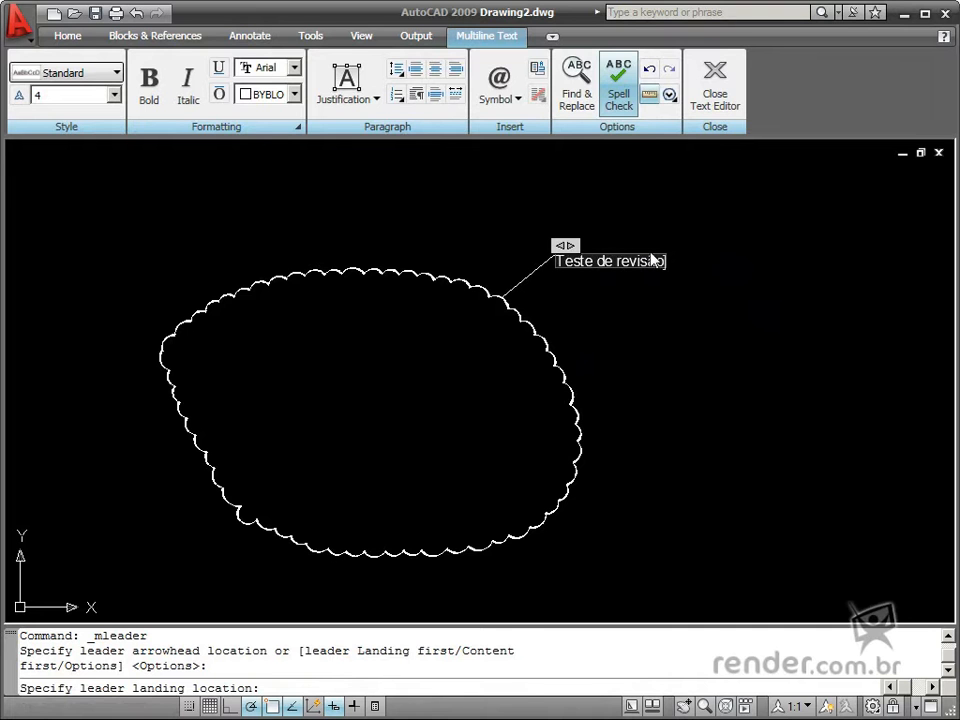
{"action": "left_click", "coordinate": [714, 85]}
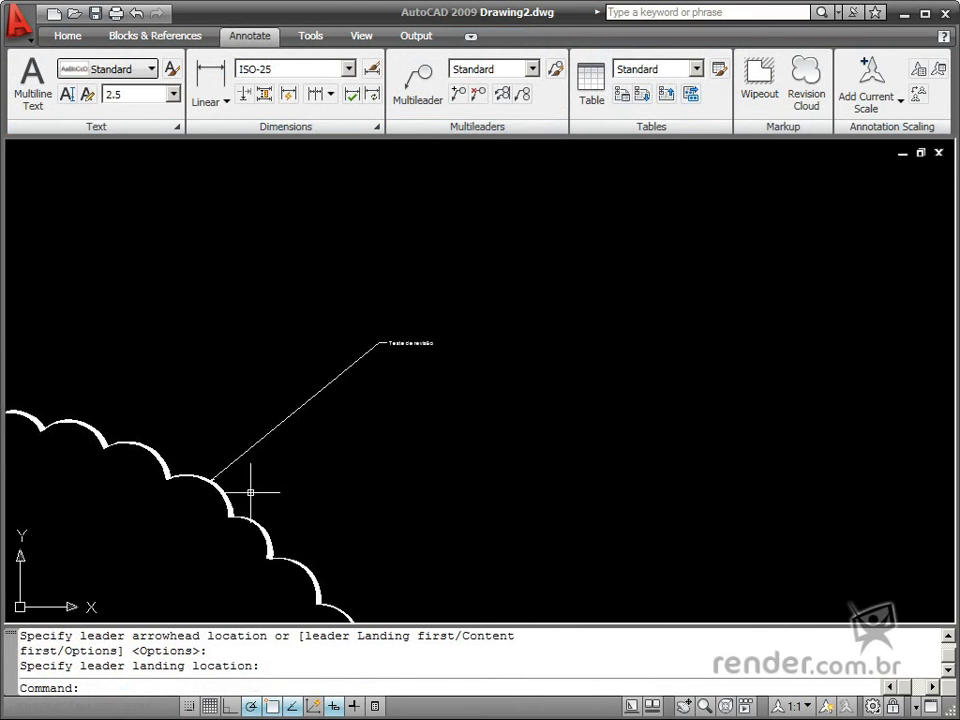
{"action": "mouse_move", "coordinate": [490, 350]}
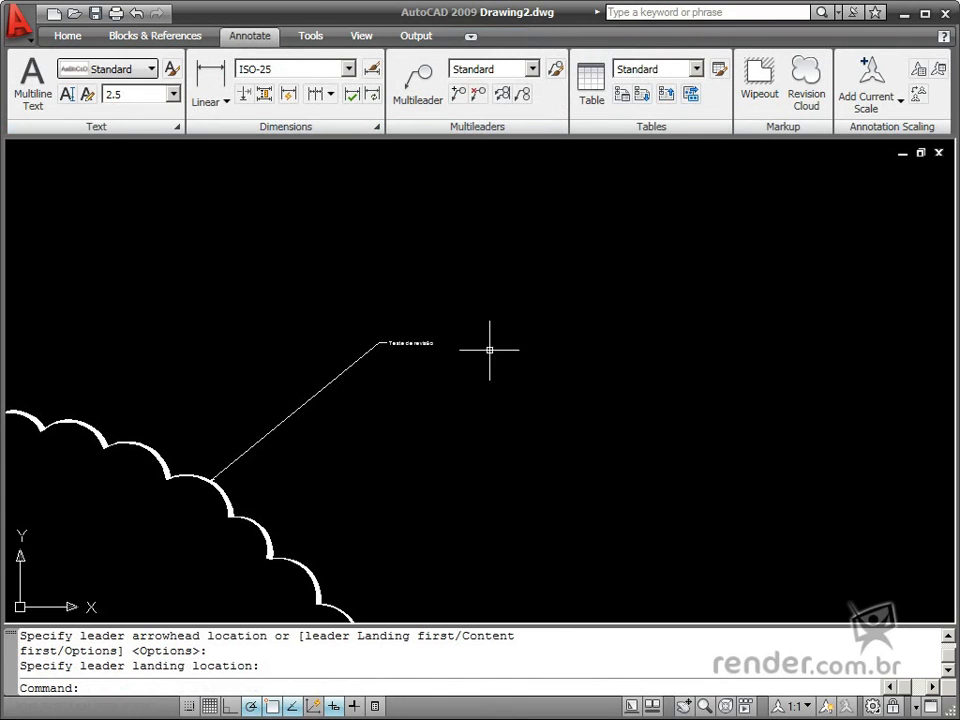
{"action": "mouse_move", "coordinate": [463, 450]}
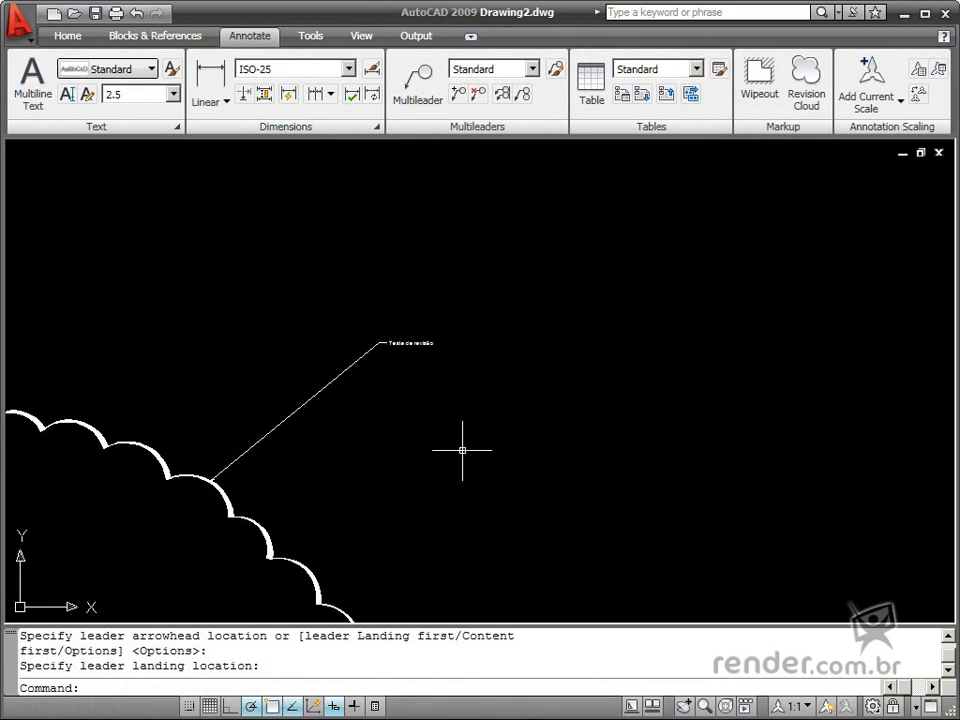